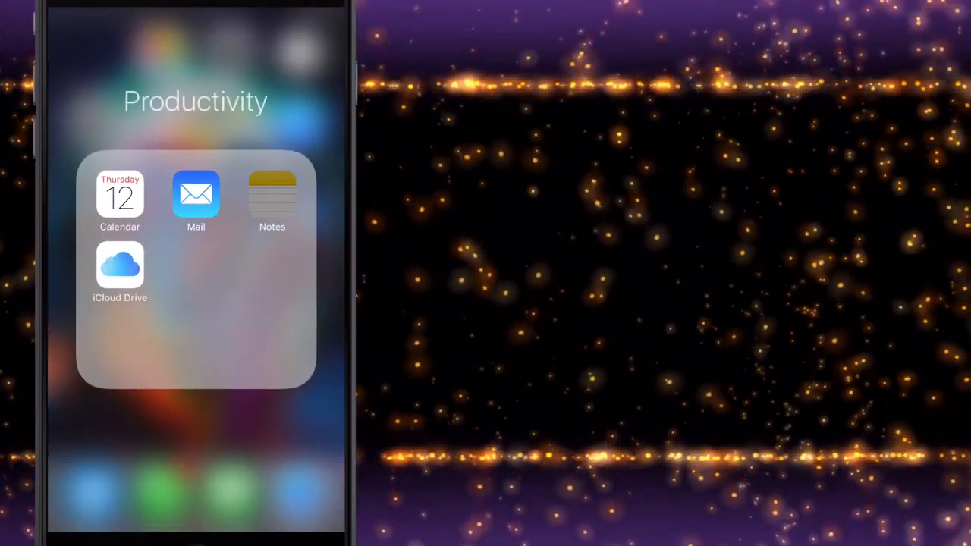
# Step: Follow the royurls.bid link from the note and pass the 'Click here to continue' bot check
pyautogui.click(272, 194)
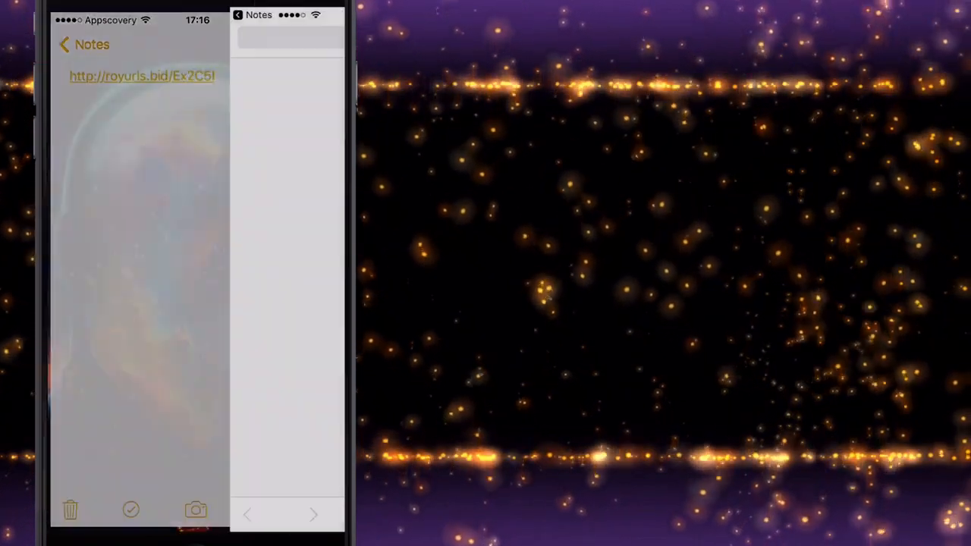
pyautogui.click(142, 76)
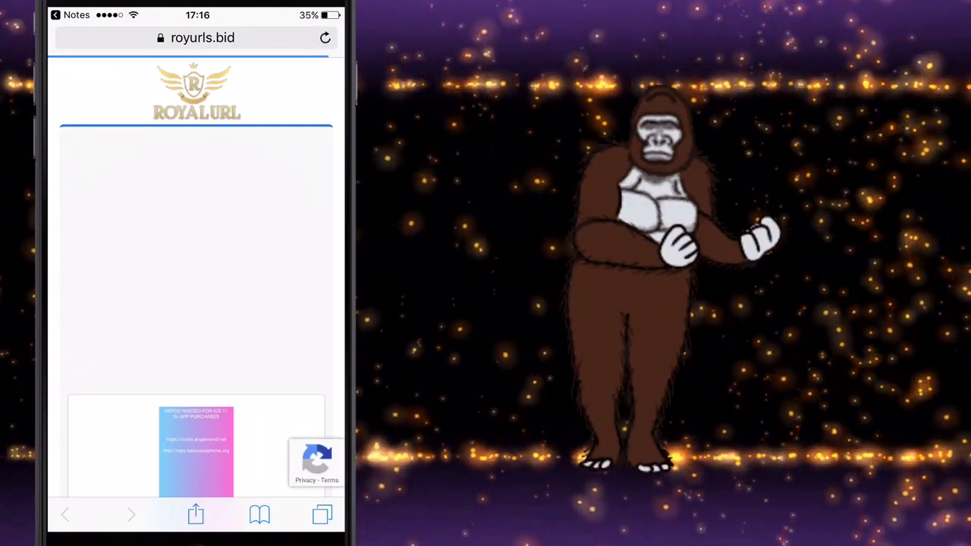
pyautogui.scroll(-3)
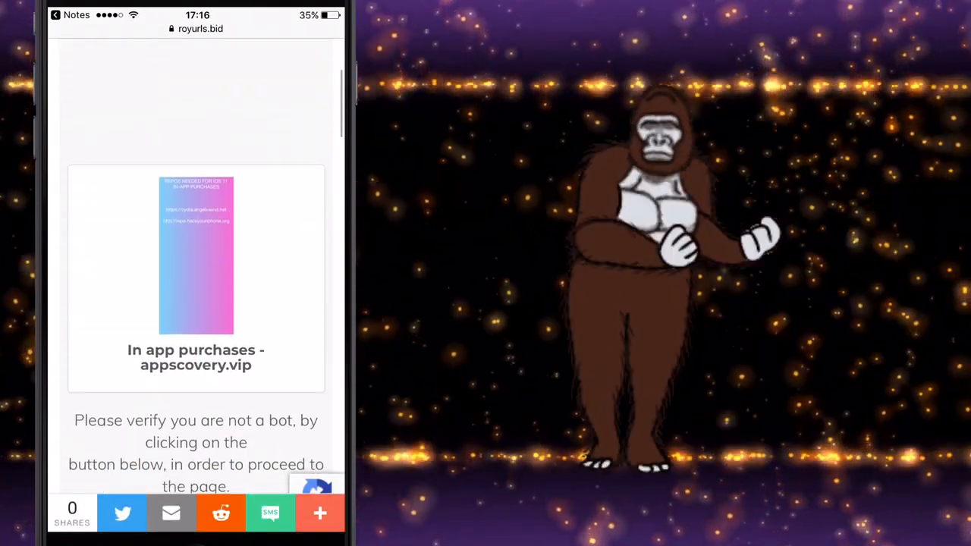
pyautogui.scroll(-3)
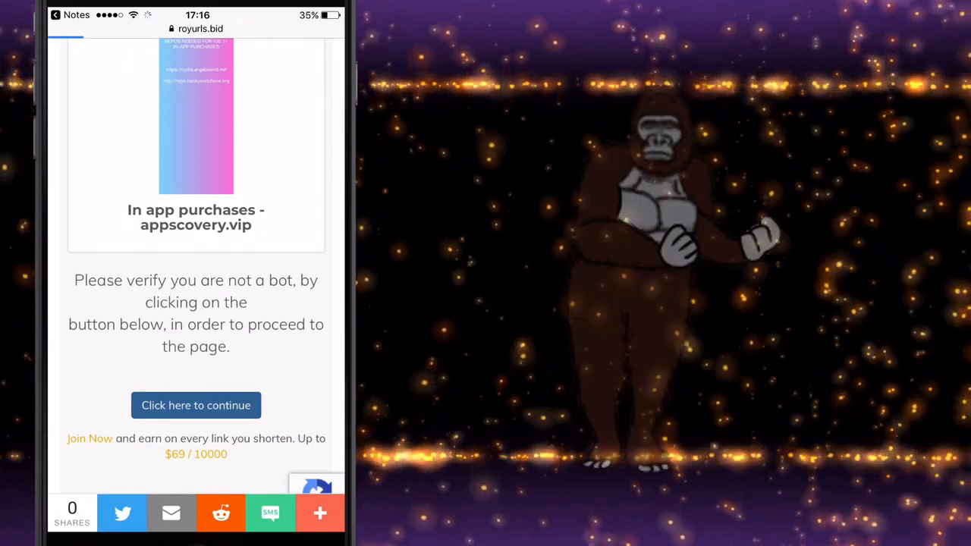
pyautogui.click(196, 405)
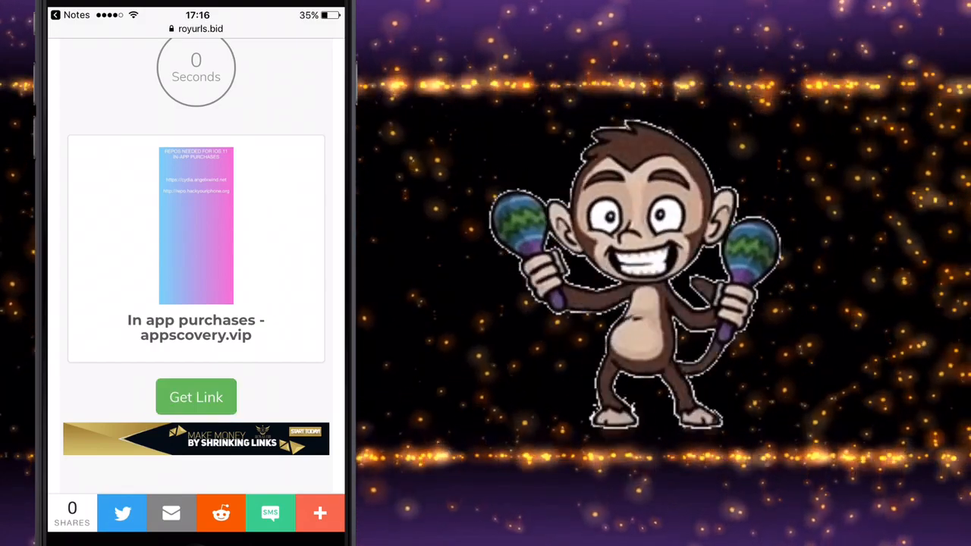
# Step: Use Get Link to reach the appscovery.vip iOS 11 repo page, then return home
pyautogui.click(196, 397)
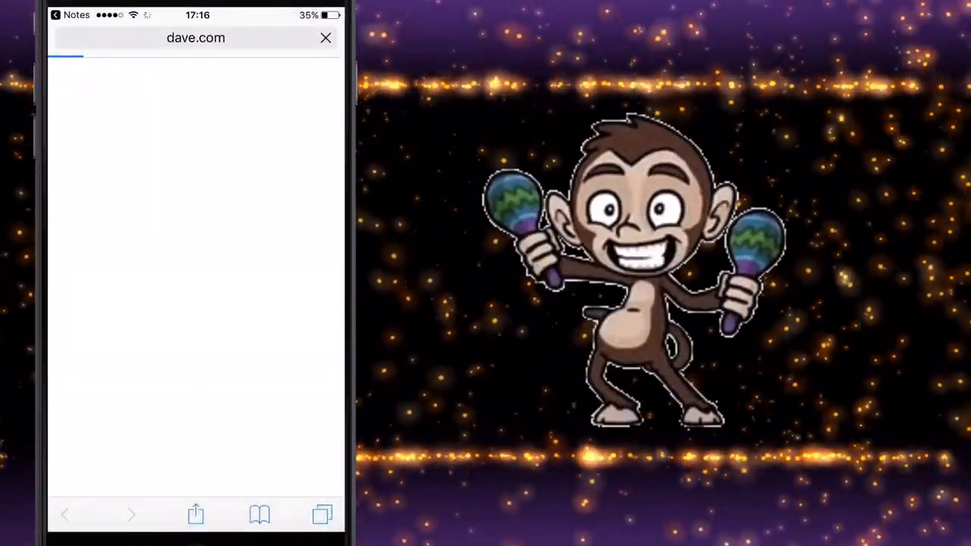
pyautogui.click(321, 516)
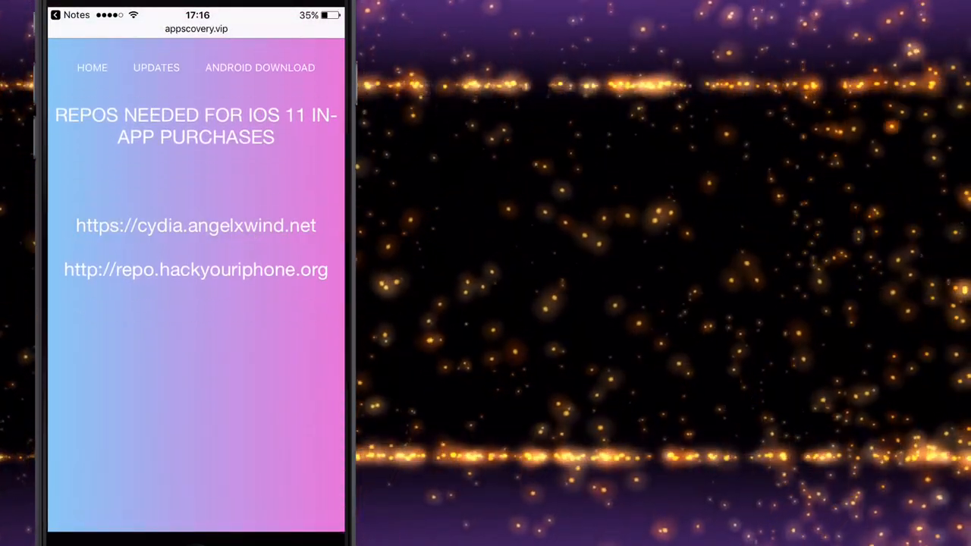
pyautogui.click(195, 224)
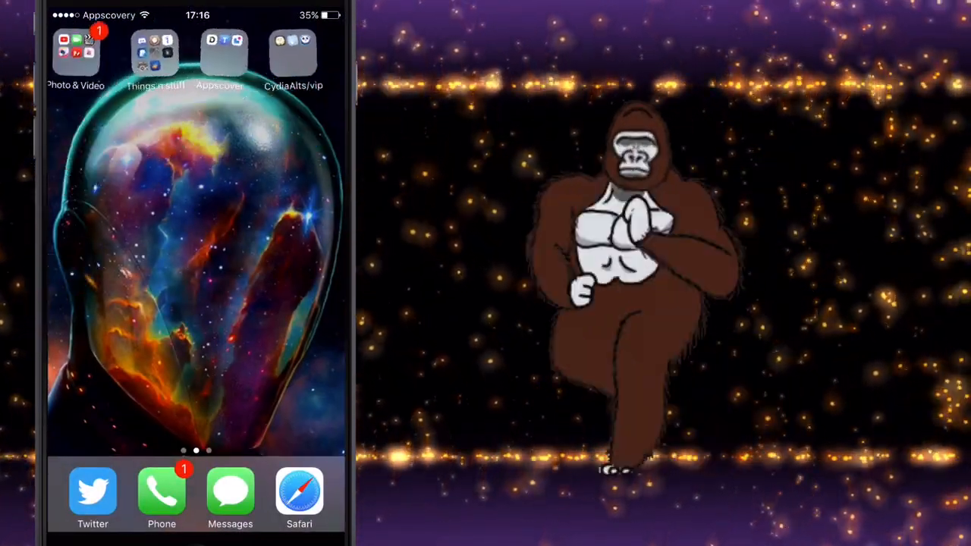
# Step: Launch Cydia and put the full Sources list into edit mode
pyautogui.click(155, 53)
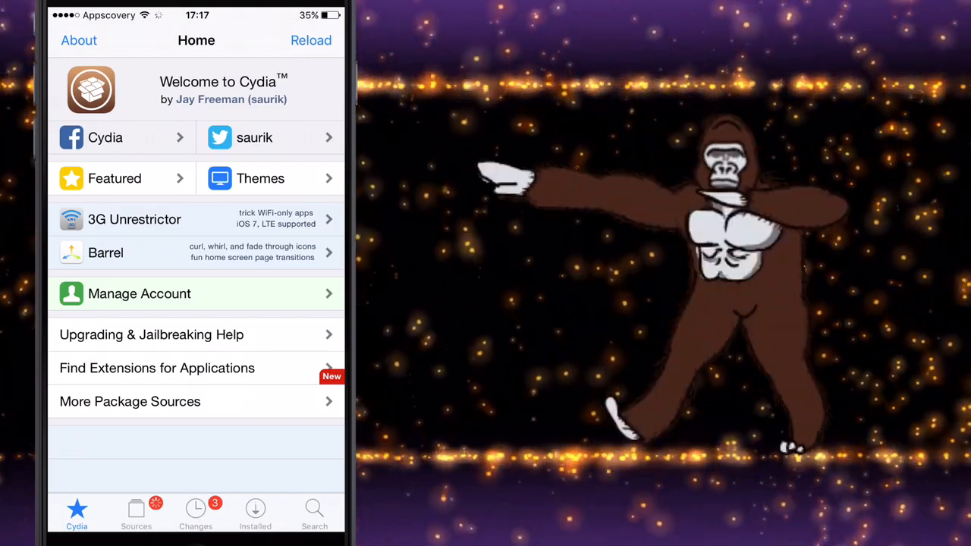
pyautogui.click(137, 513)
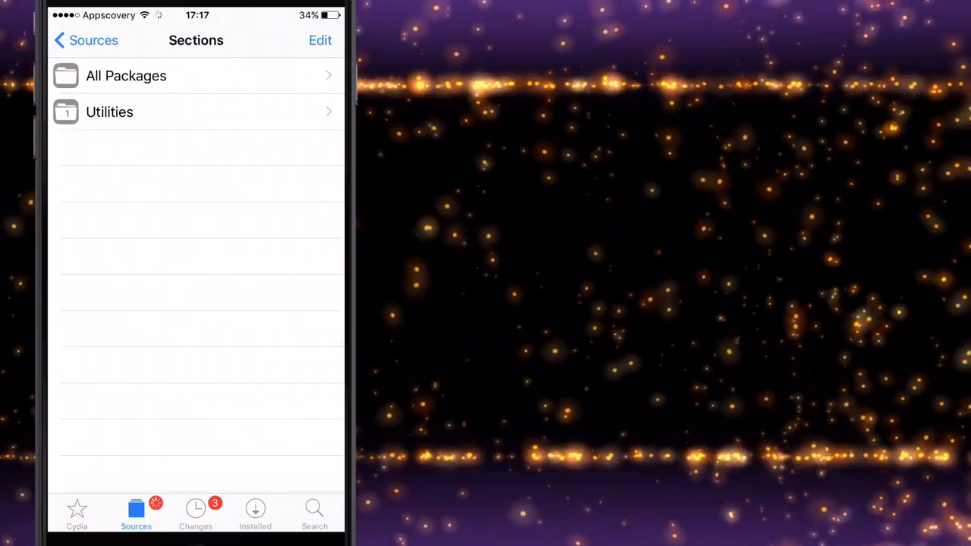
pyautogui.click(110, 112)
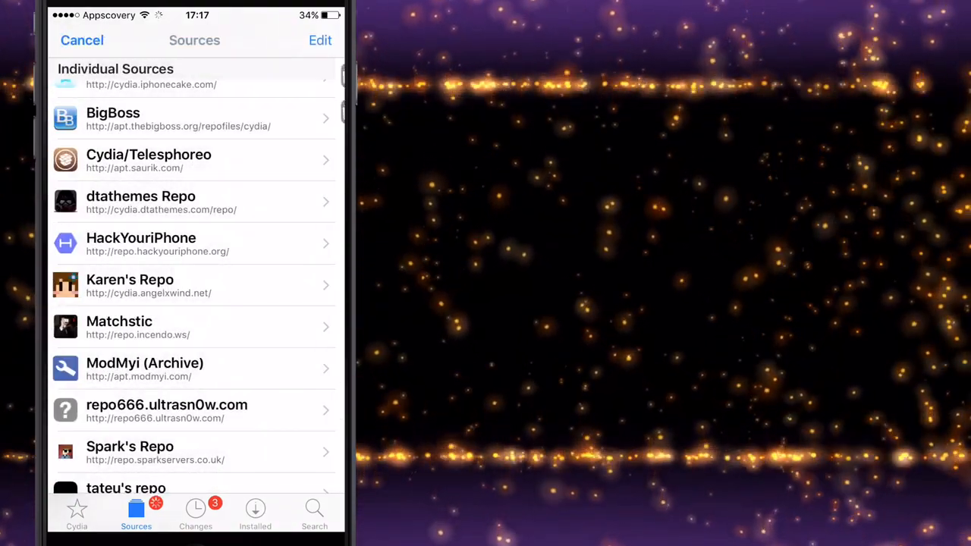
pyautogui.click(319, 40)
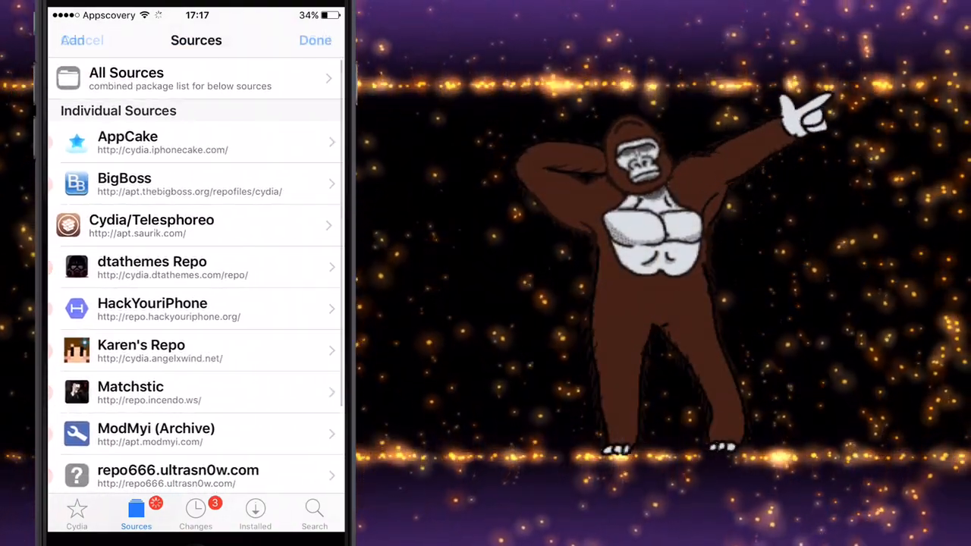
pyautogui.click(73, 39)
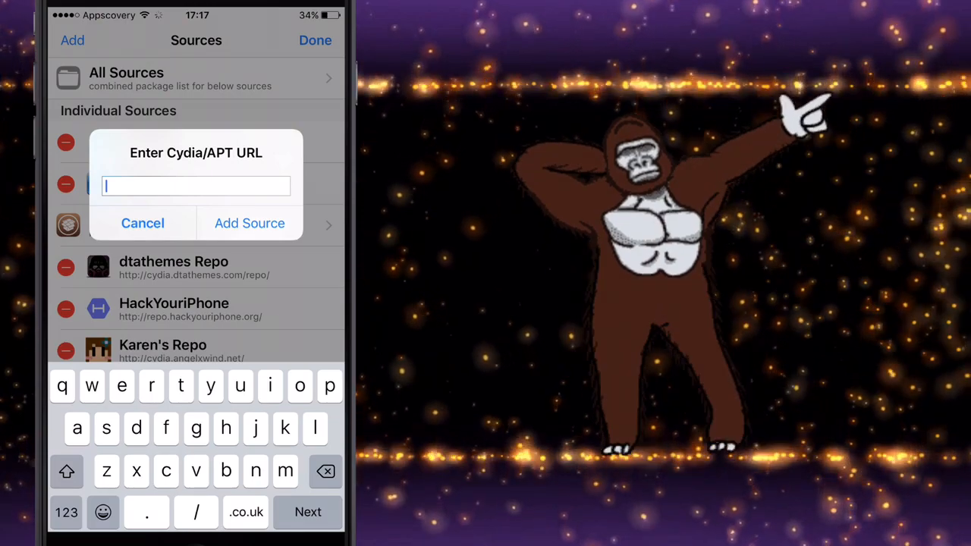
pyautogui.write('https://cydia.angelxwind.net/')
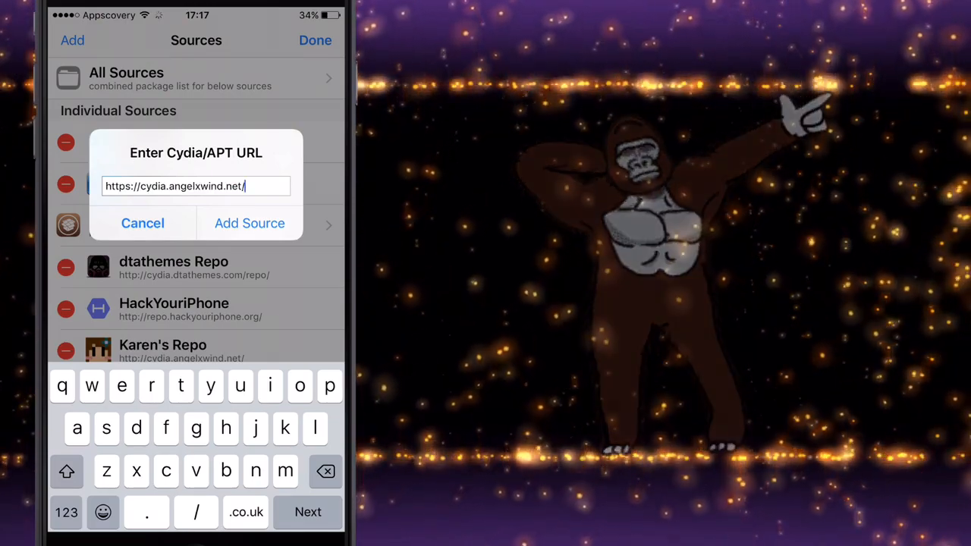
pyautogui.press('backspace')
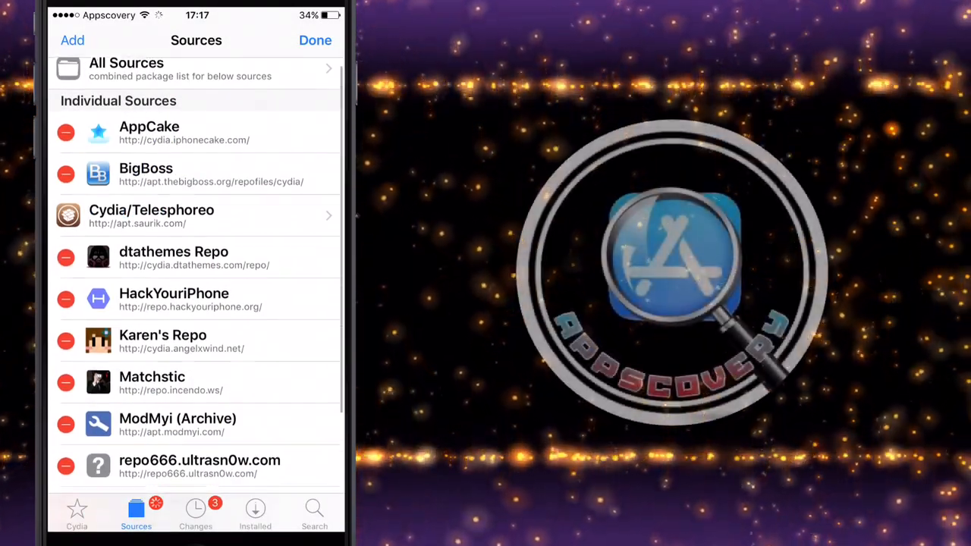
pyautogui.scroll(-3)
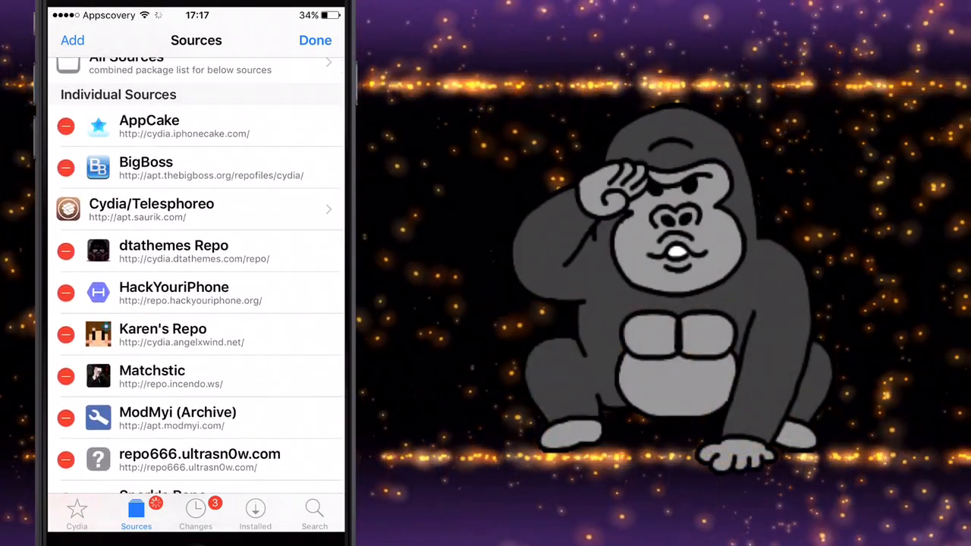
# Step: Search Cydia for Kstore, then Appsync, and view the AppSync Unified details
pyautogui.click(314, 513)
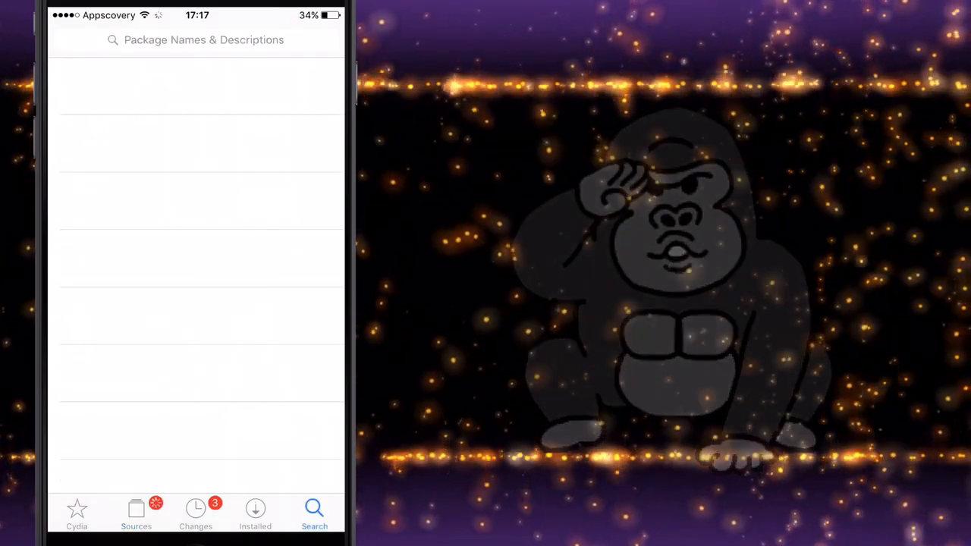
pyautogui.write('Kstore')
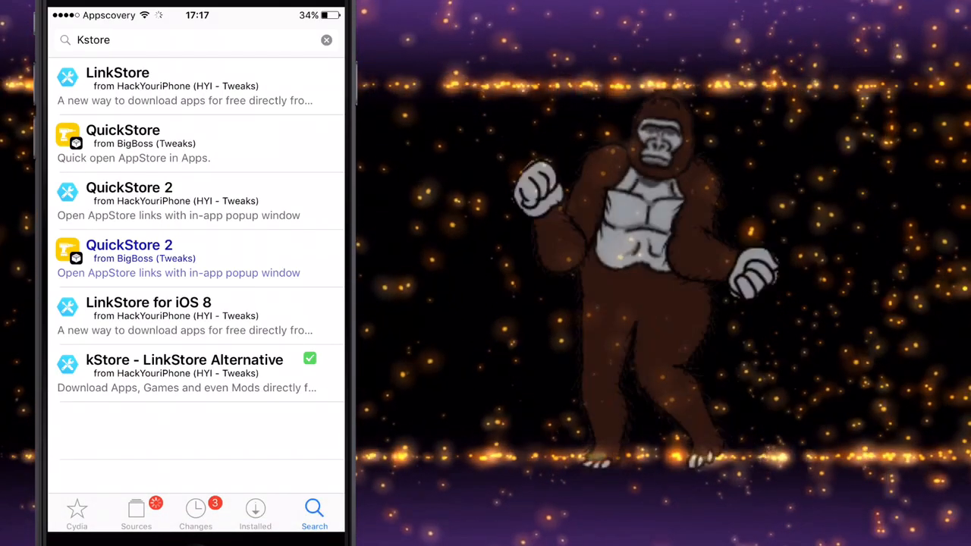
pyautogui.click(185, 373)
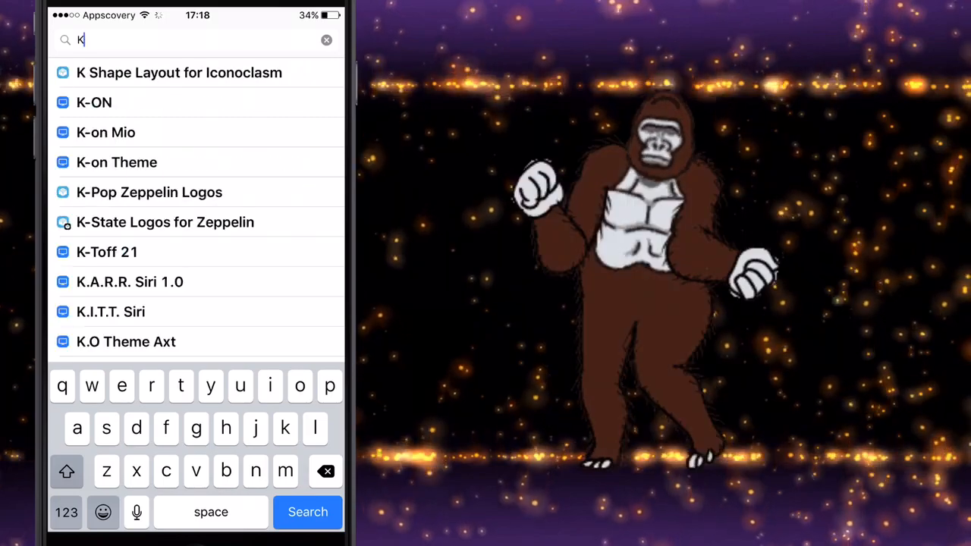
pyautogui.write('Appsyn')
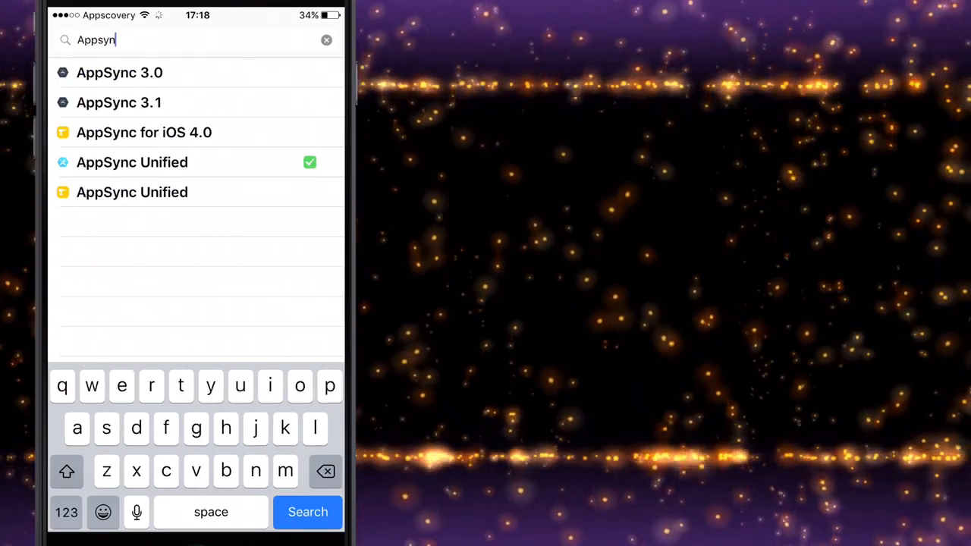
pyautogui.click(130, 161)
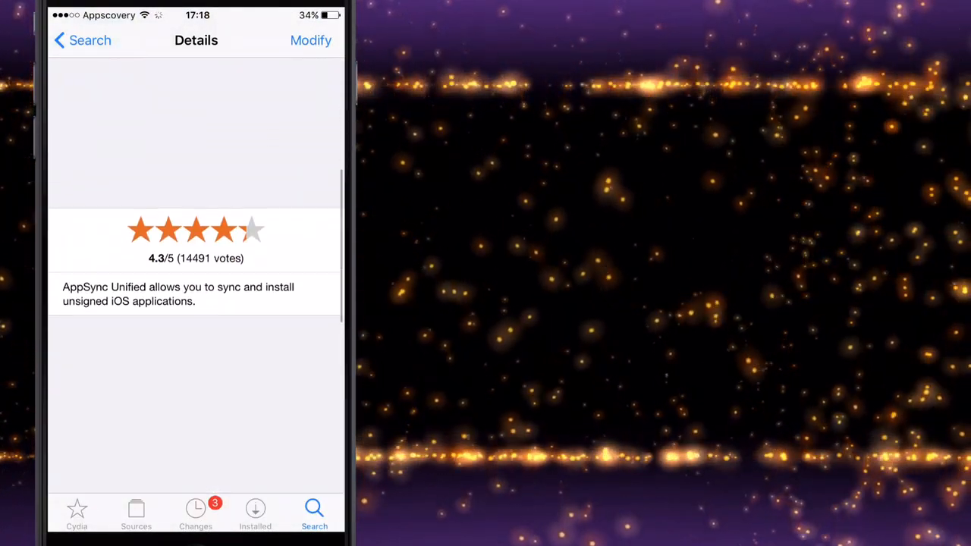
# Step: Read through the AppSync Unified description before leaving for the App Store
pyautogui.scroll(-3)
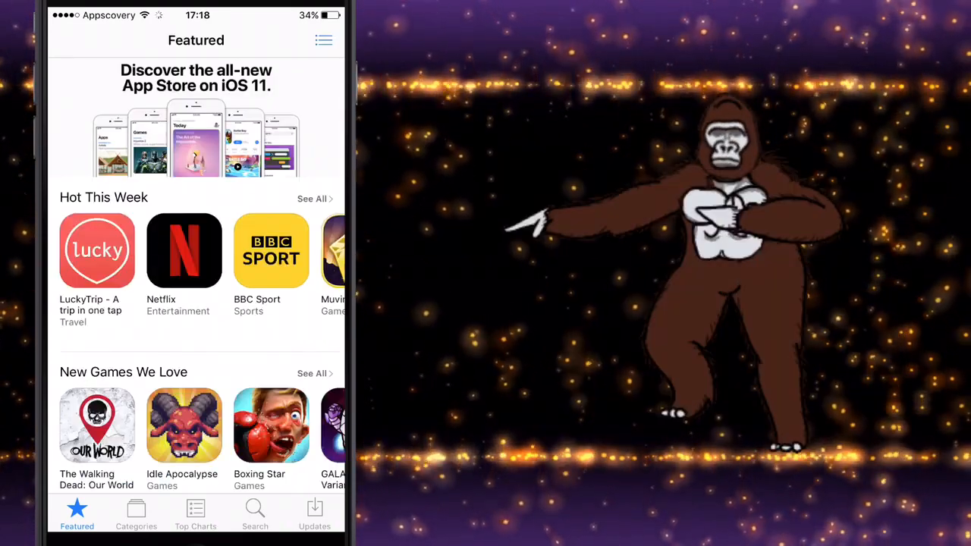
# Step: Search the App Store for rplay and download R-Play - Remote Play for PS4 free
pyautogui.click(255, 512)
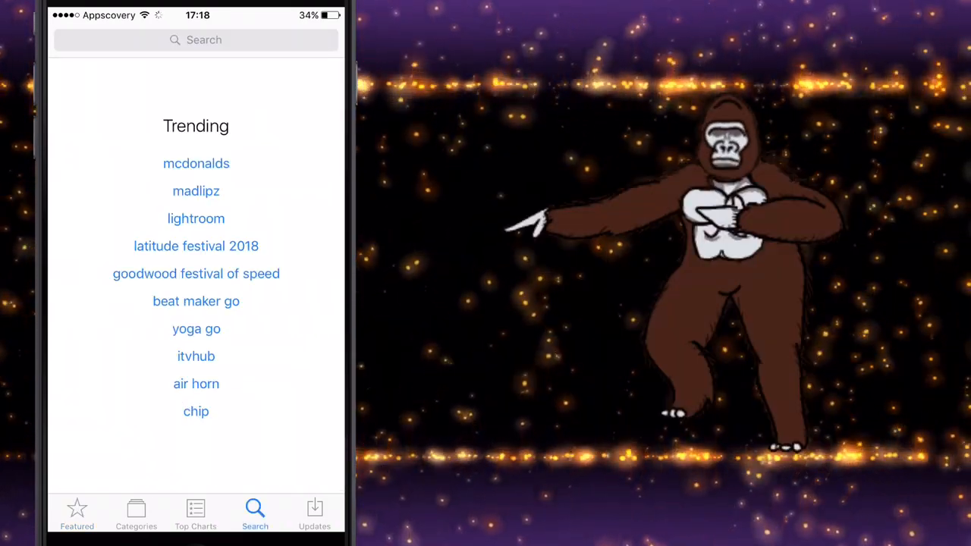
pyautogui.write('rp')
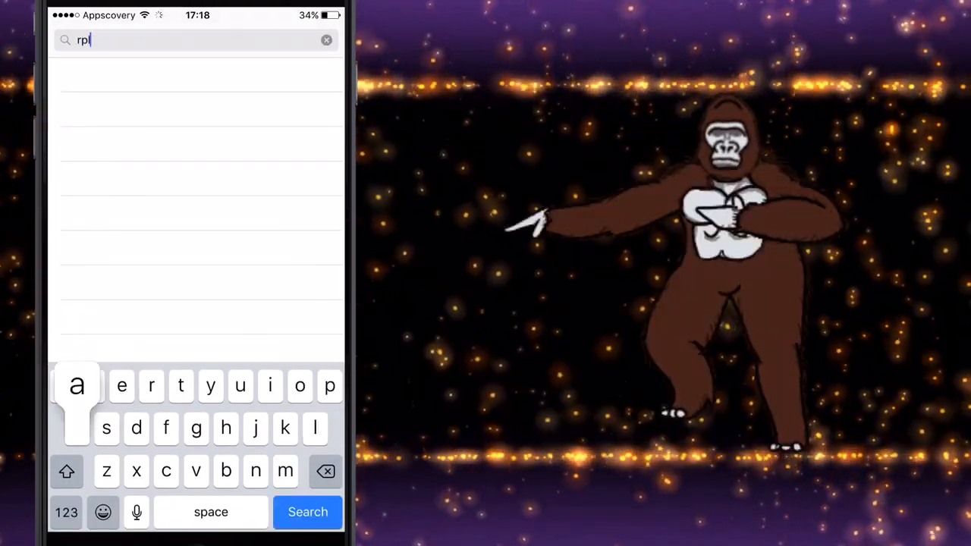
pyautogui.click(307, 511)
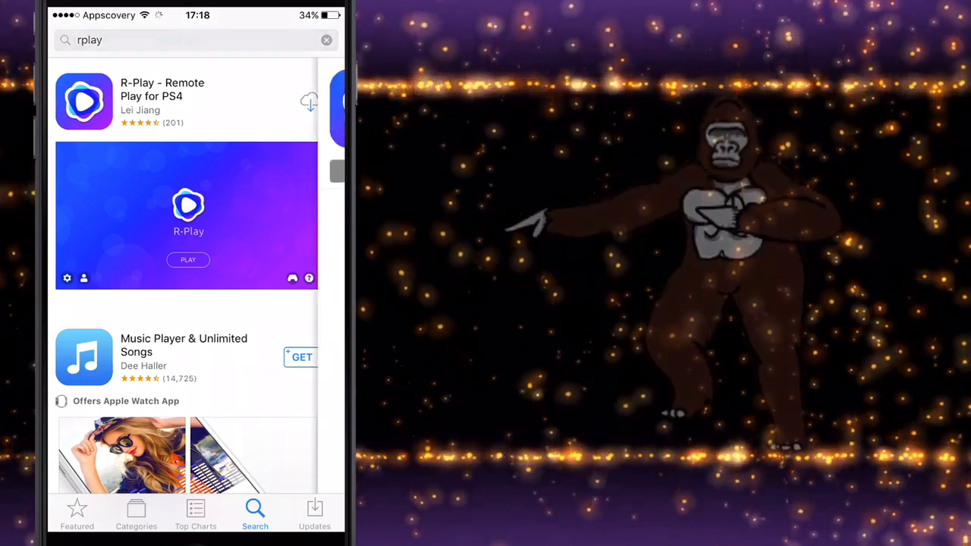
pyautogui.click(182, 98)
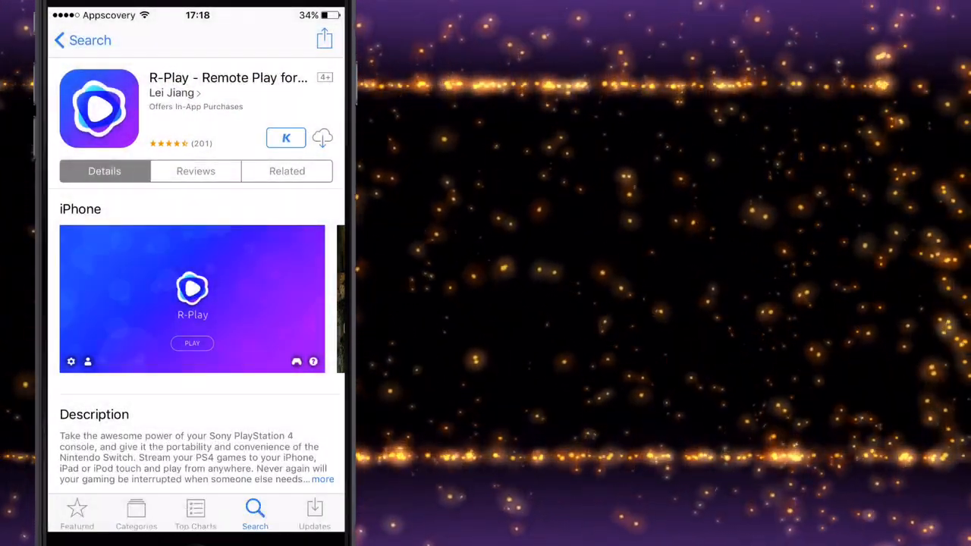
pyautogui.click(321, 138)
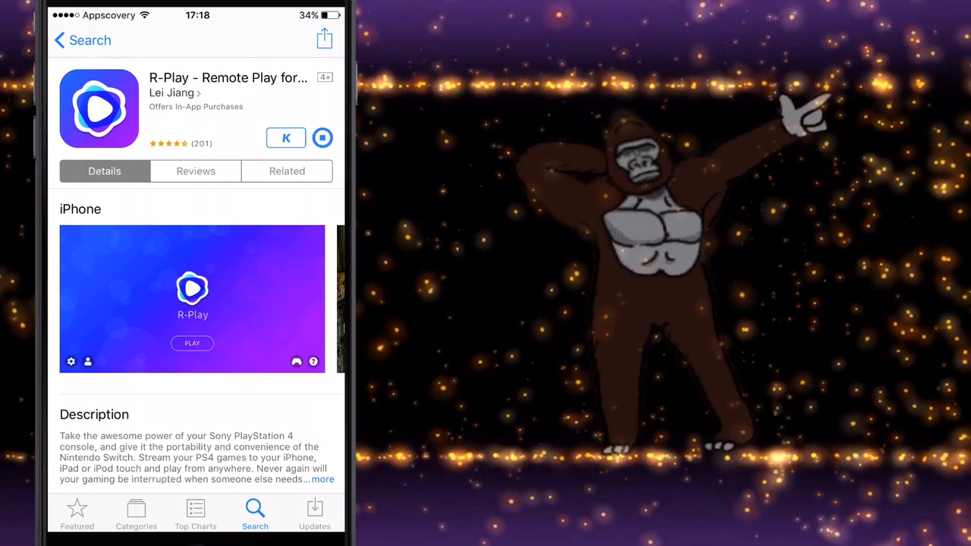
# Step: Launch the newly installed R-Play from the home screen
pyautogui.scroll(-3)
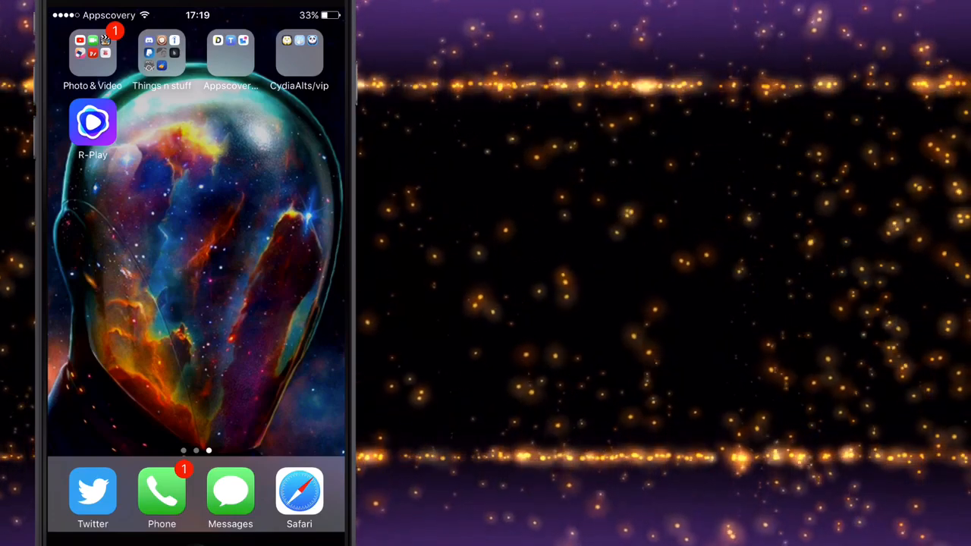
pyautogui.click(93, 122)
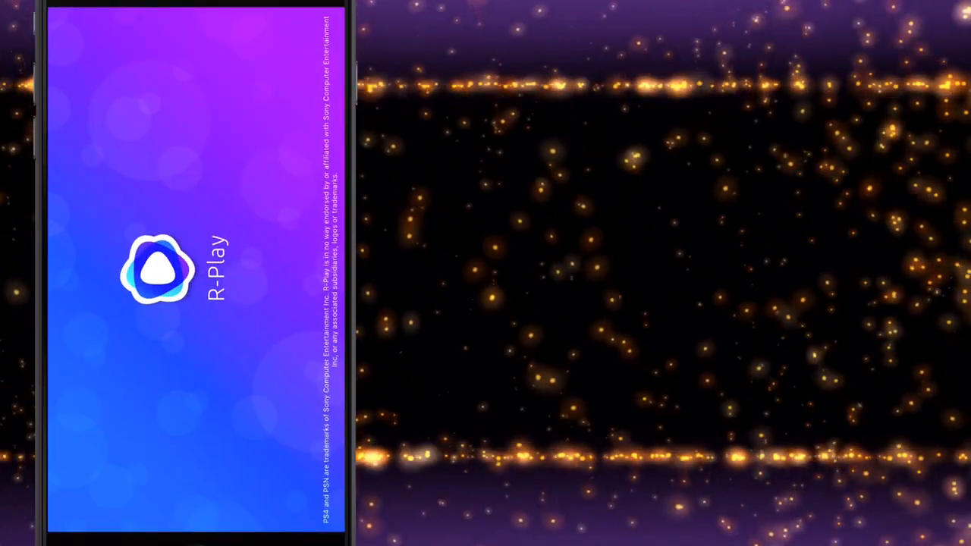